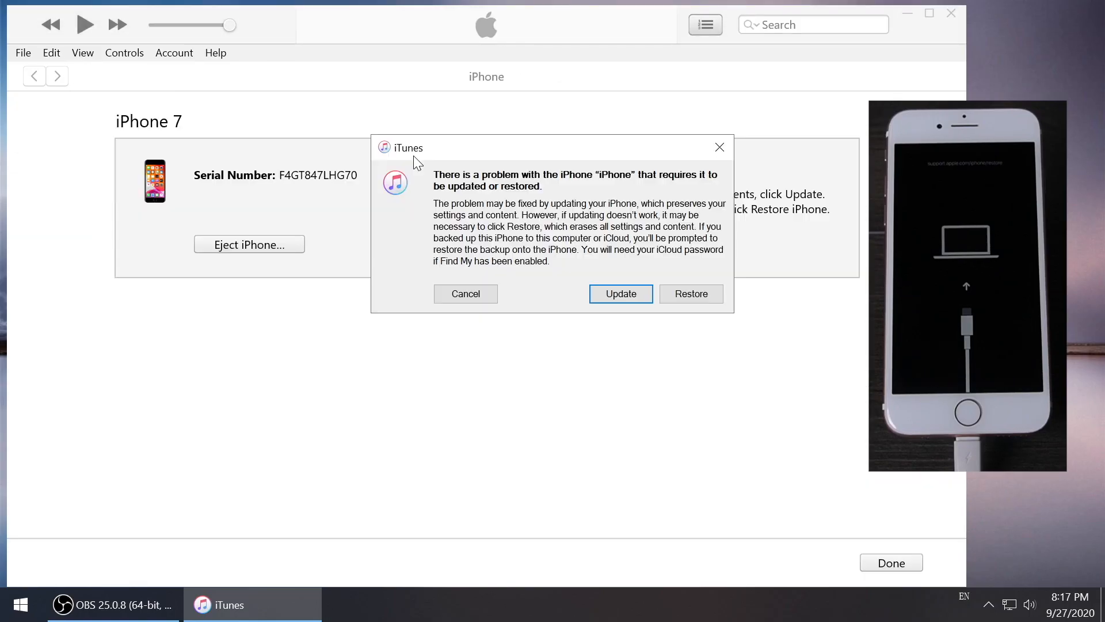
{"action": "mouse_move", "coordinate": [628, 332]}
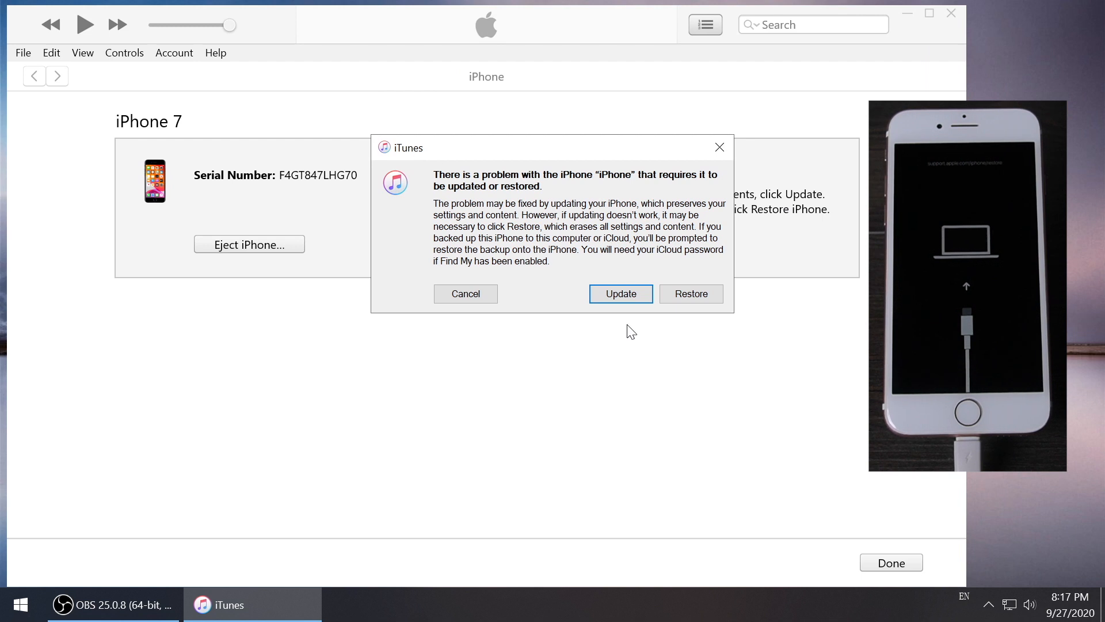
Step: Restore the iPhone 7 to factory settings with the latest software, accepting the licence
{"action": "left_click", "coordinate": [620, 293]}
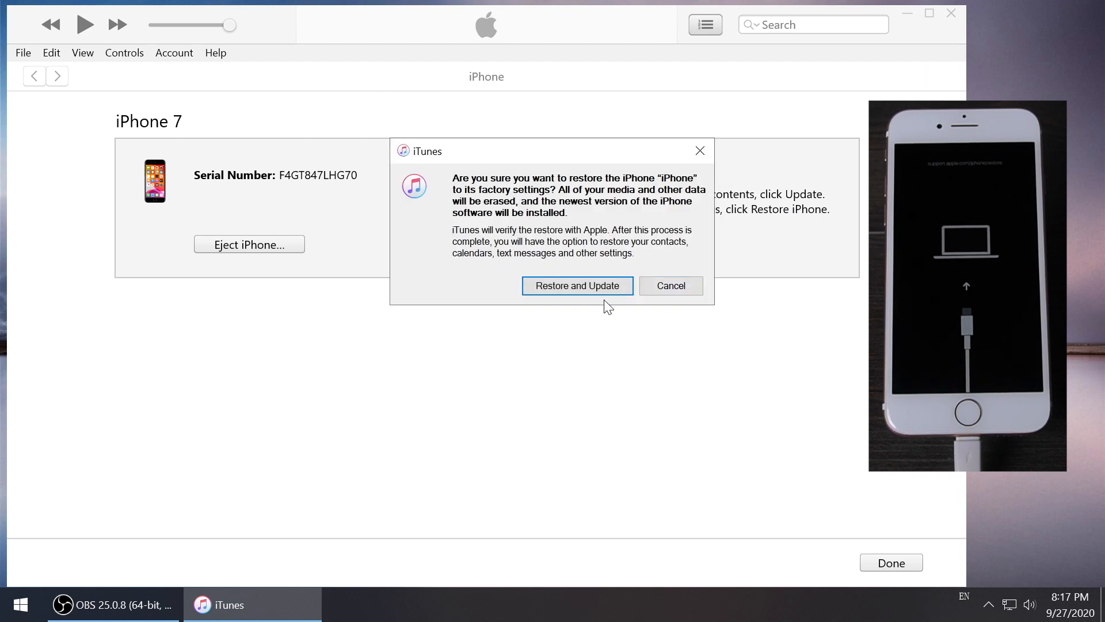
{"action": "left_click", "coordinate": [576, 285]}
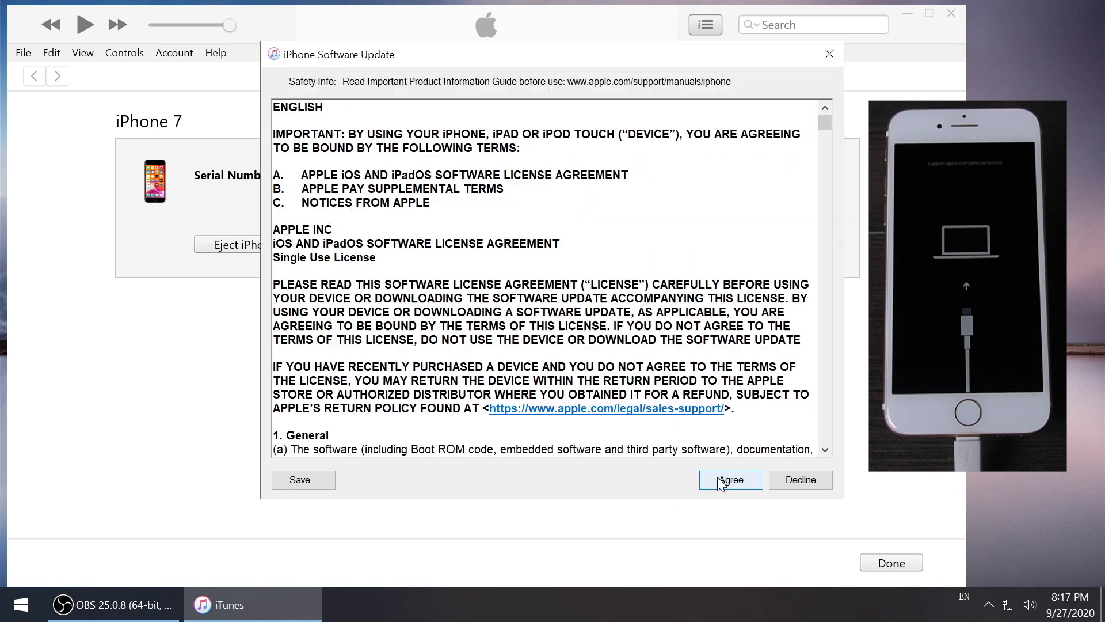
{"action": "left_click", "coordinate": [730, 479]}
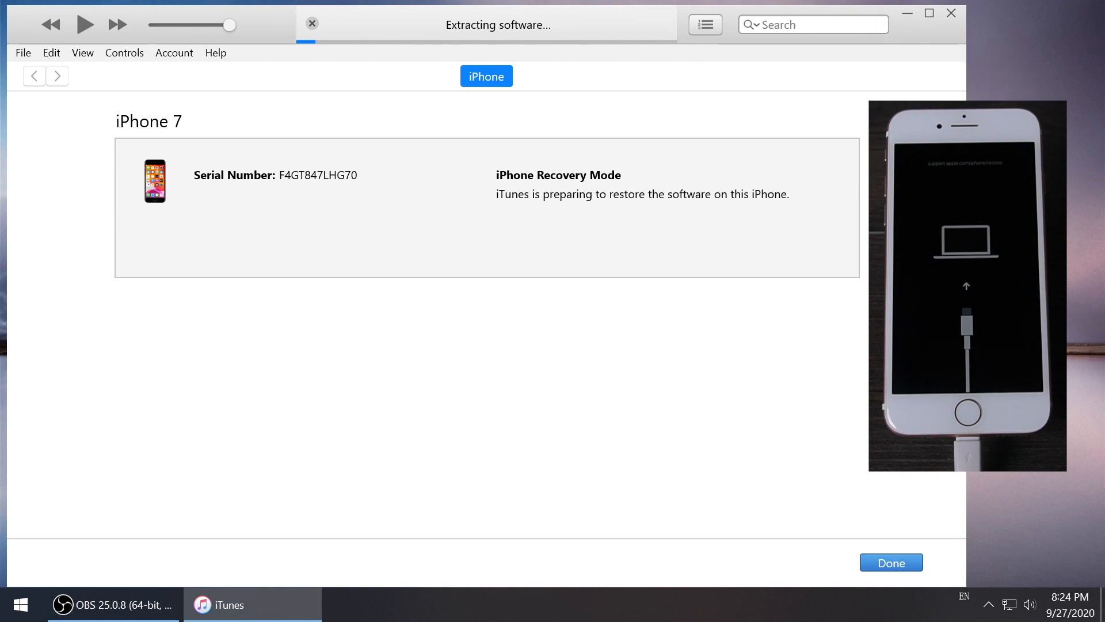
Step: Start 4uKey's Unlock Lock Screen Passcode tool, reaching the iPhone 7 iOS 14.0.1 firmware page
{"action": "left_click", "coordinate": [227, 605]}
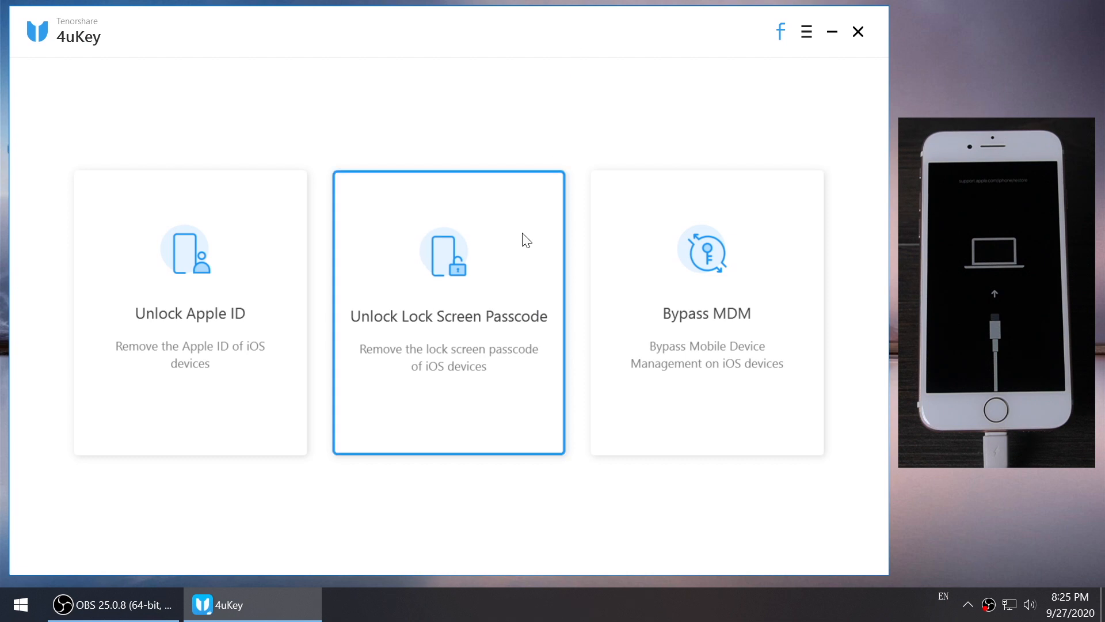
{"action": "left_click", "coordinate": [448, 313]}
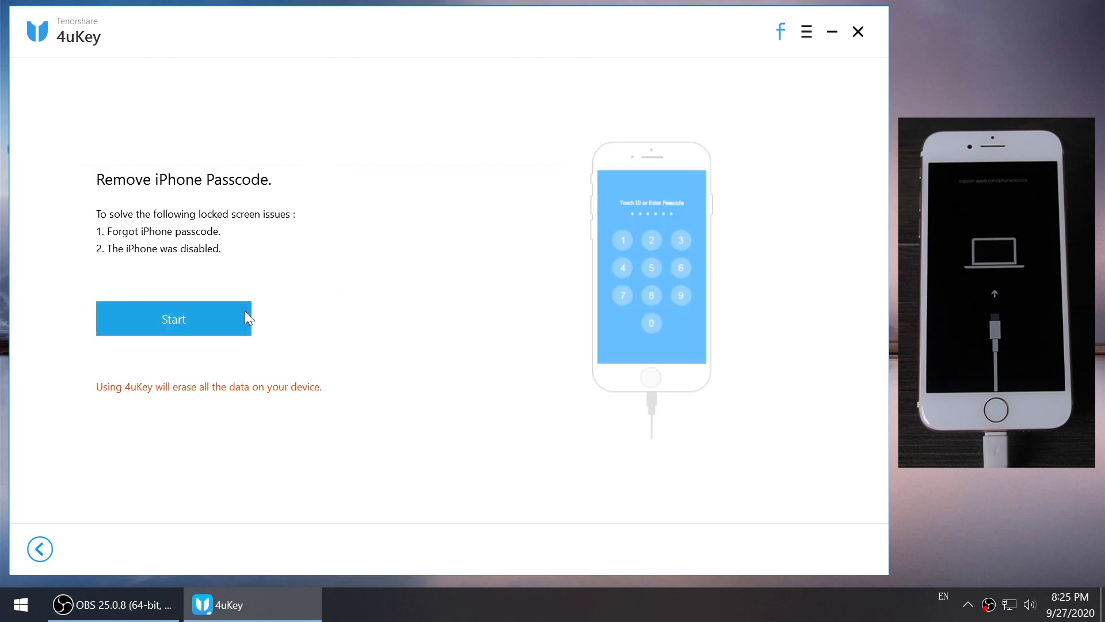
{"action": "left_click", "coordinate": [174, 318]}
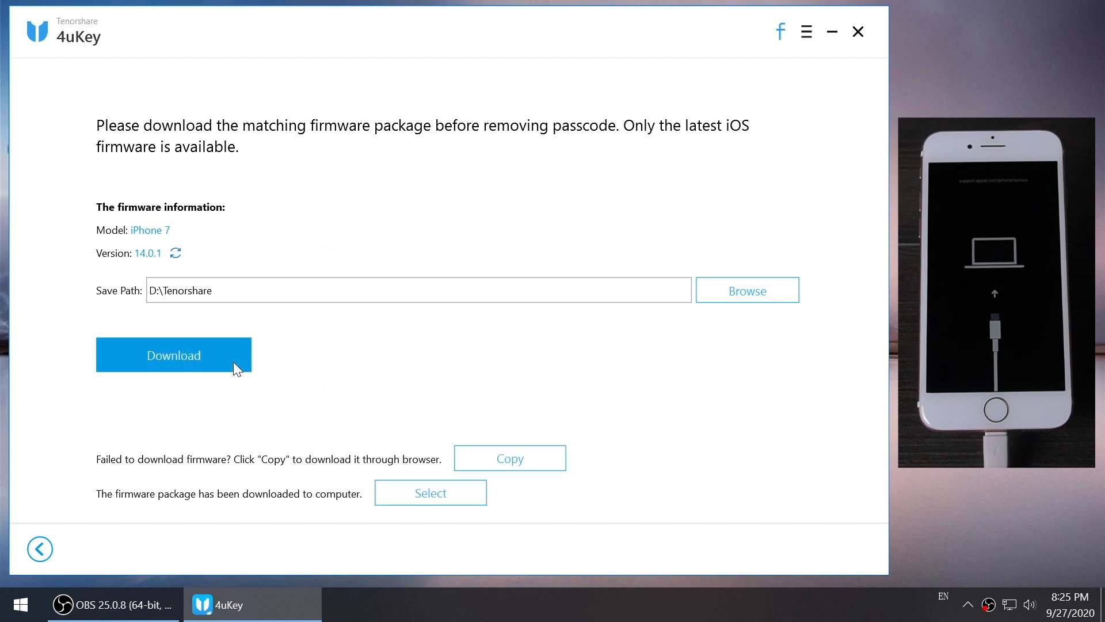
Step: Download the iOS 14.0.1 firmware package for the iPhone 7 and start the unlock
{"action": "left_click", "coordinate": [173, 354]}
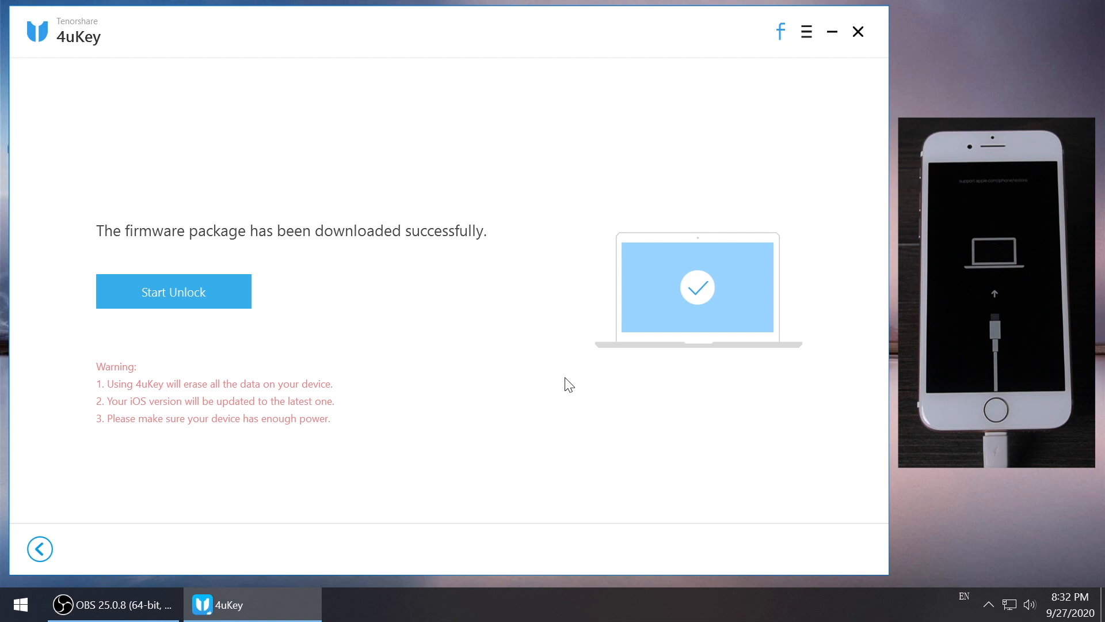
{"action": "left_click", "coordinate": [172, 291]}
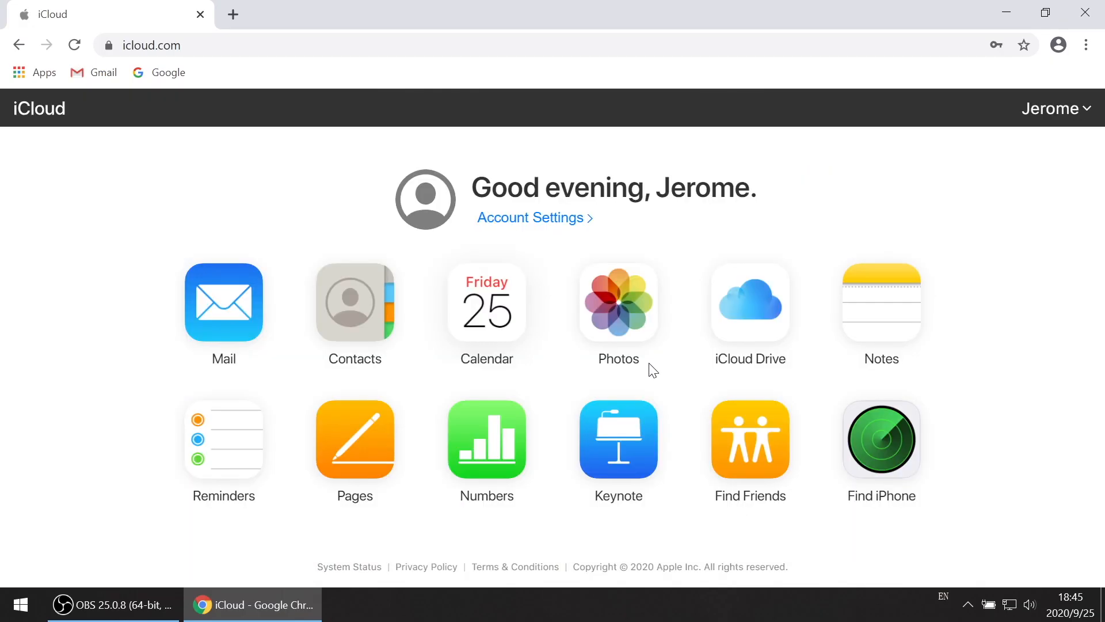
Step: Show the All Devices list in iCloud's Find My iPhone with the iPhone being located
{"action": "left_click", "coordinate": [881, 438]}
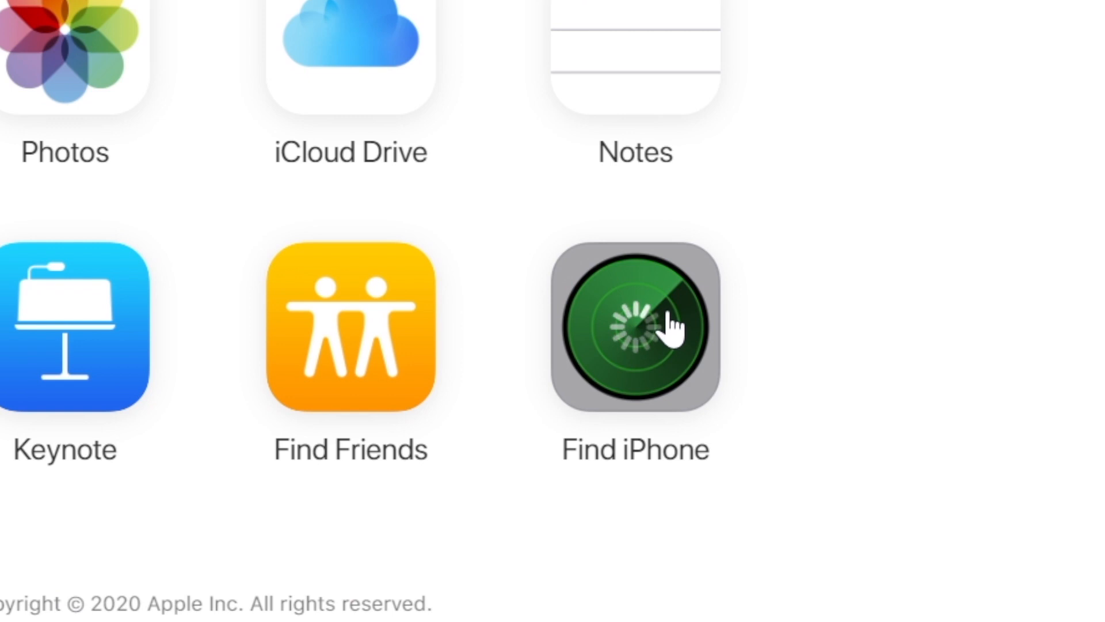
{"action": "left_click", "coordinate": [633, 326]}
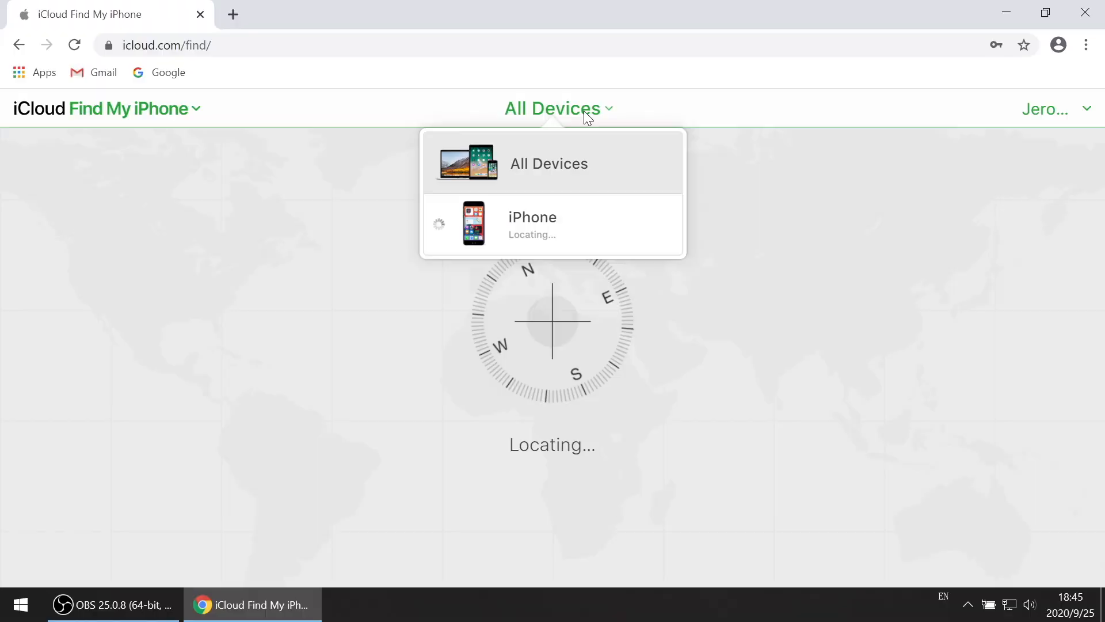
Step: Erase the iPhone from iCloud, leaving the contact number blank and reaching the message step
{"action": "left_click", "coordinate": [532, 224]}
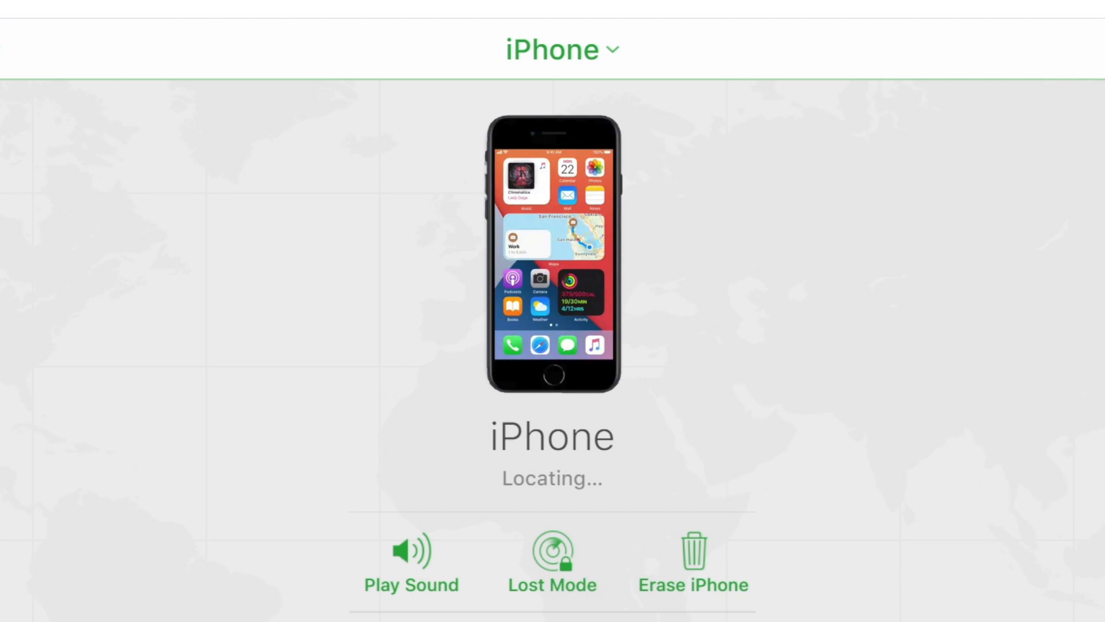
{"action": "mouse_move", "coordinate": [705, 571]}
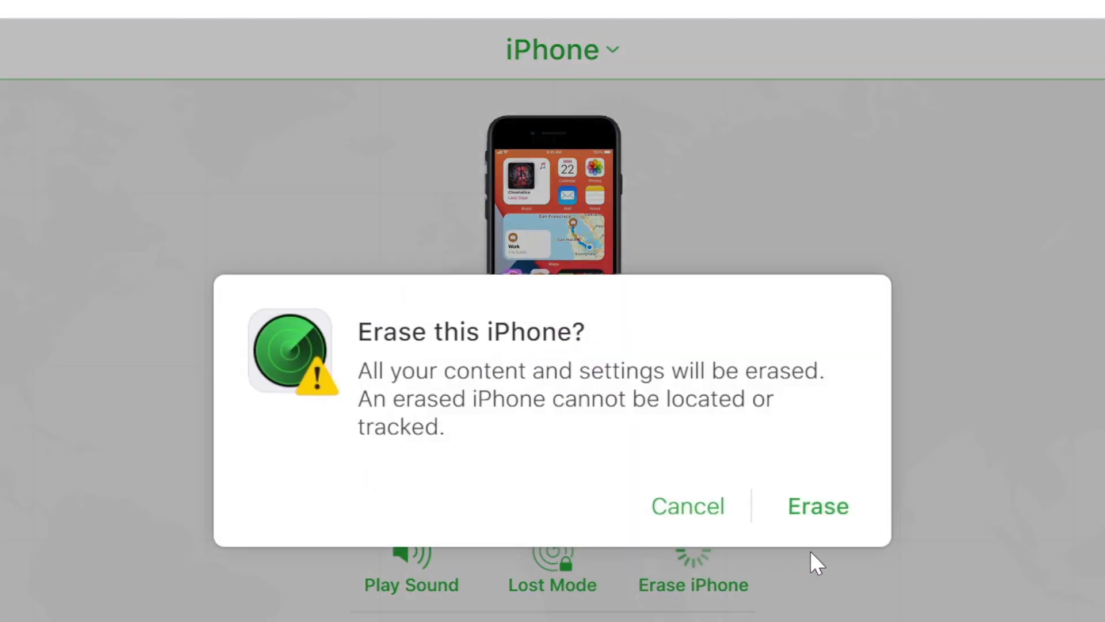
{"action": "left_click", "coordinate": [817, 507]}
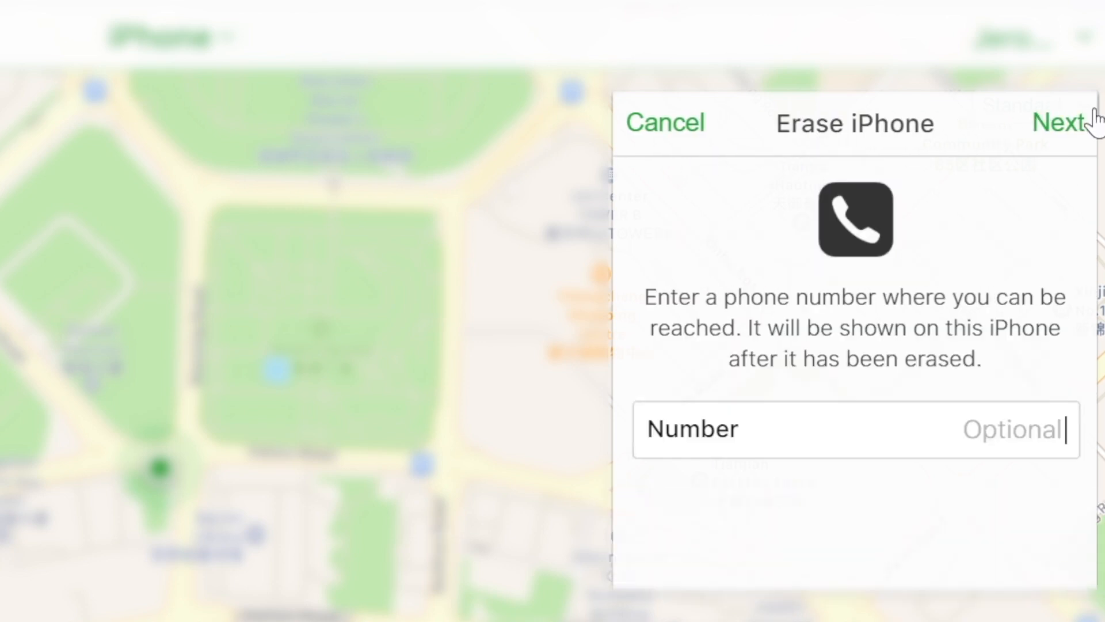
{"action": "left_click", "coordinate": [1066, 123]}
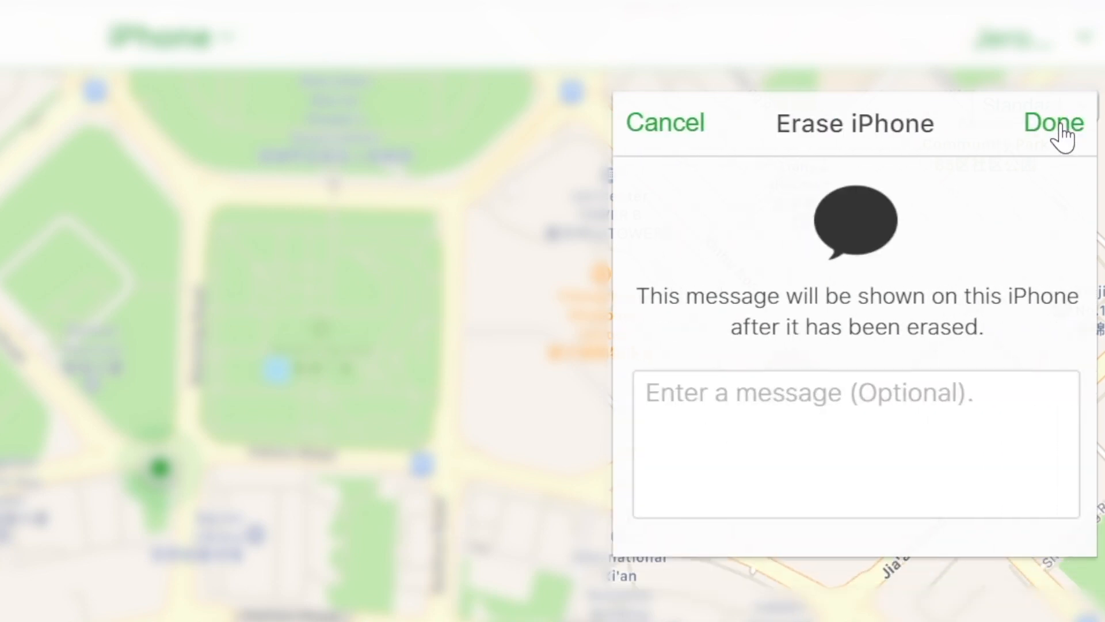